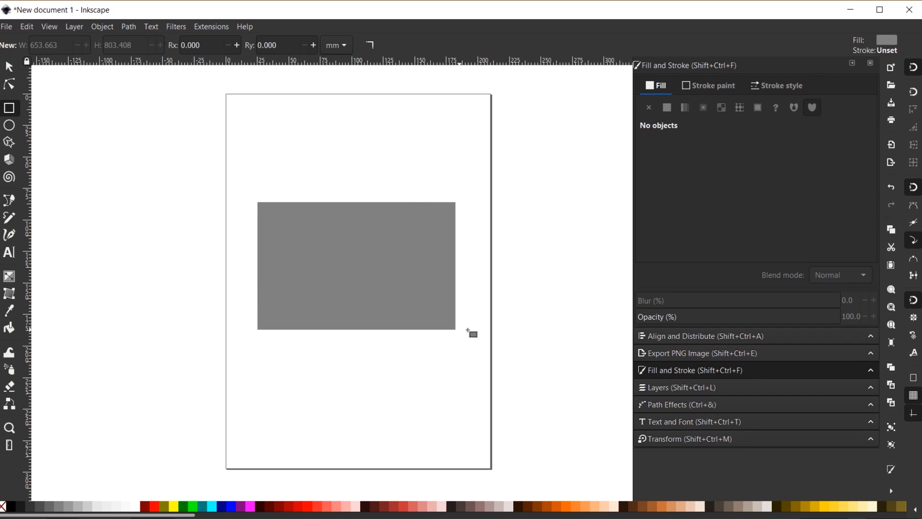
- Recolour the gray rectangle aqua from the palette, then settle on a solid red fill
click(355, 266)
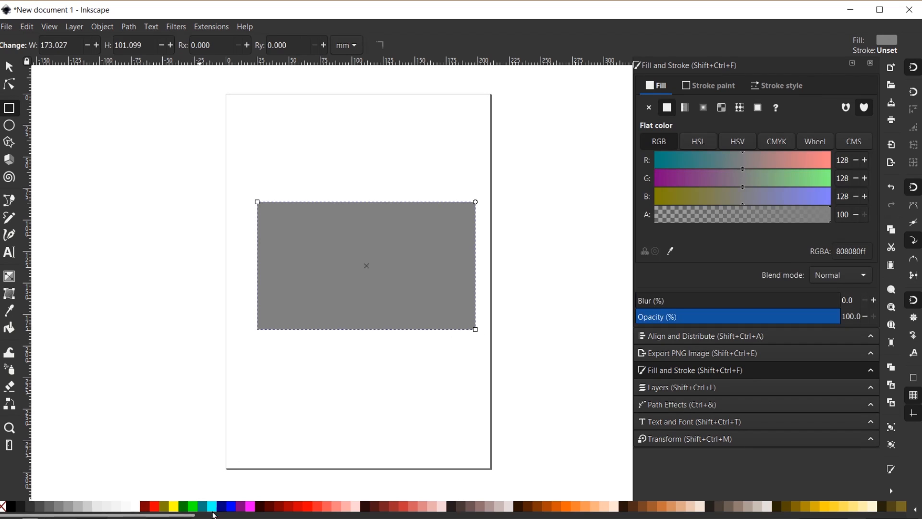
click(212, 506)
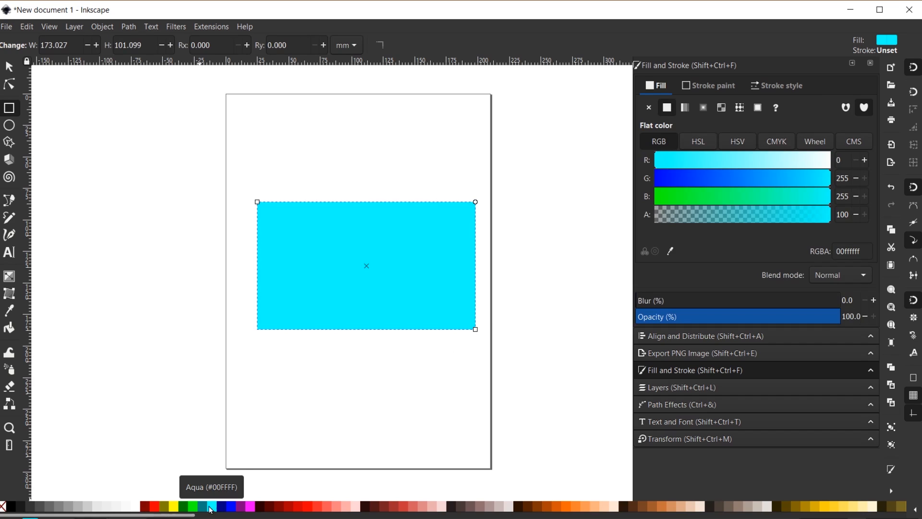
click(148, 506)
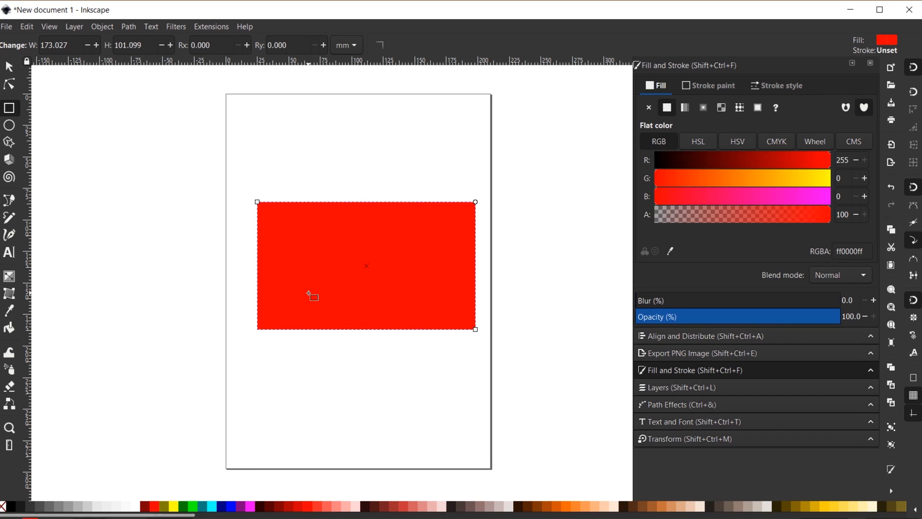
mouse_move(17, 288)
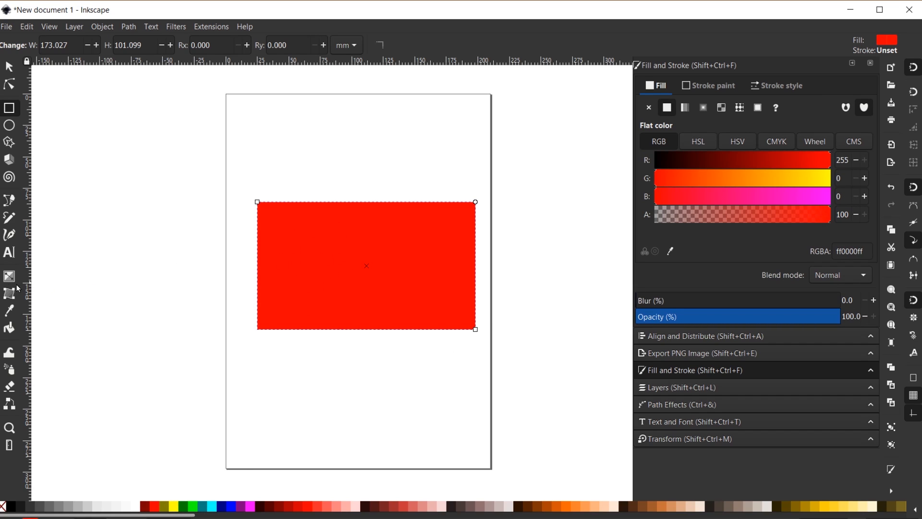
- Place a black text line reading 'CUT OUT TEXT' on the canvas above the red rectangle
click(10, 253)
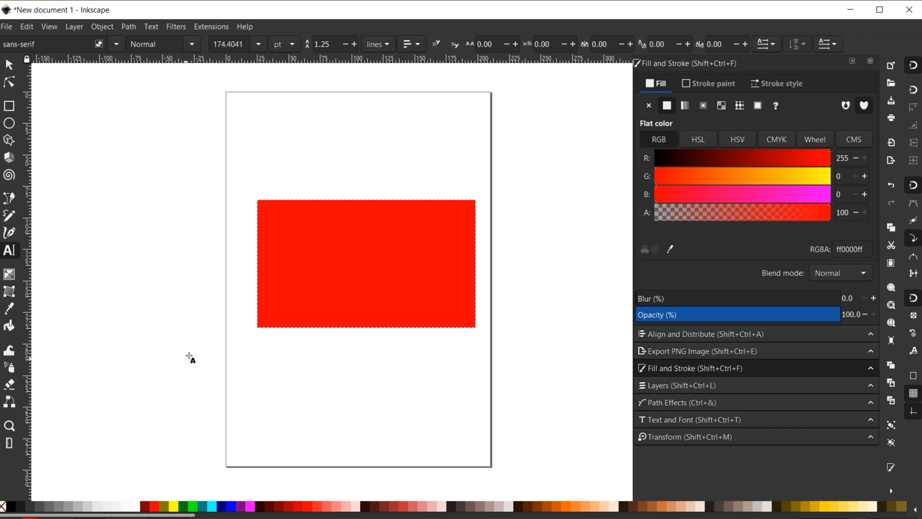
click(279, 157)
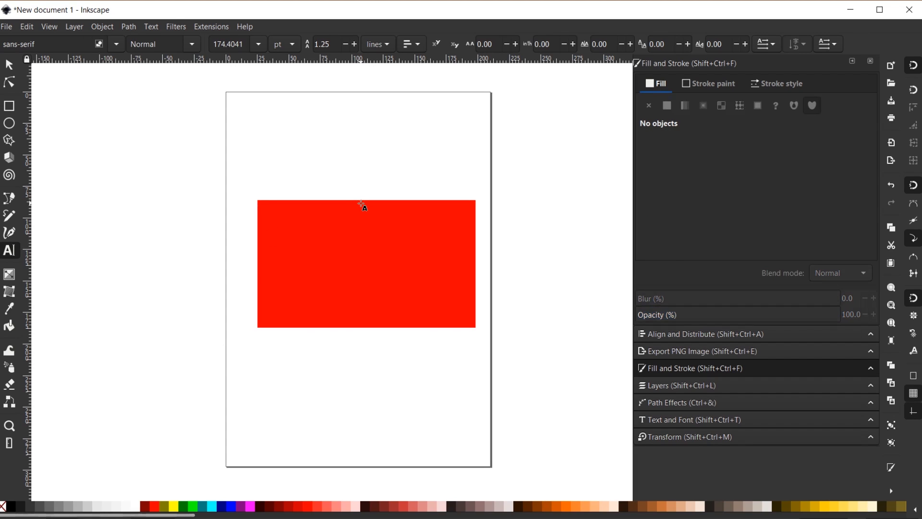
text(CUT OUT TEXT)
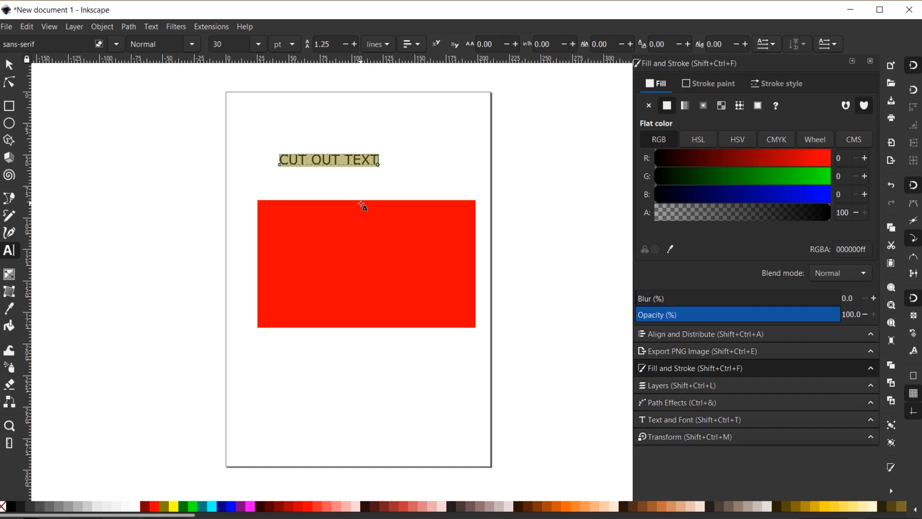
mouse_move(269, 107)
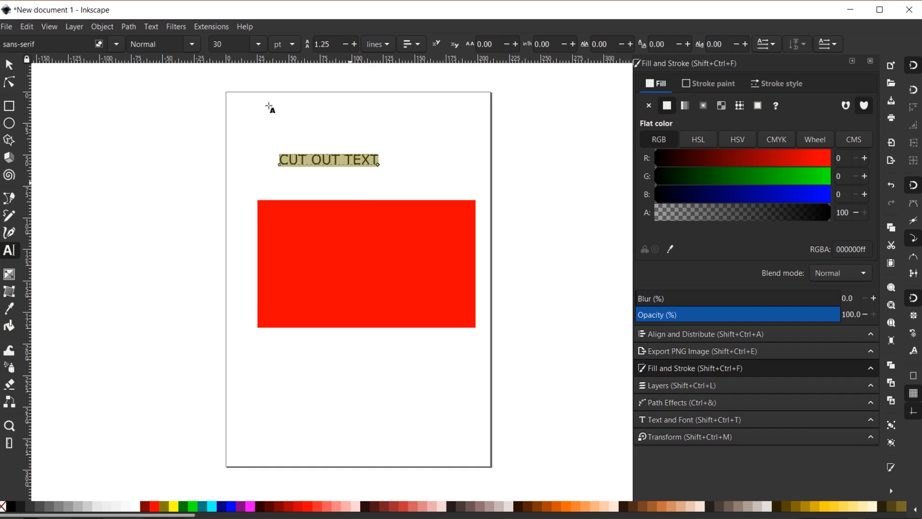
- Apply the Bungee font family to the 'CUT OUT TEXT' line via Text and Font
click(150, 27)
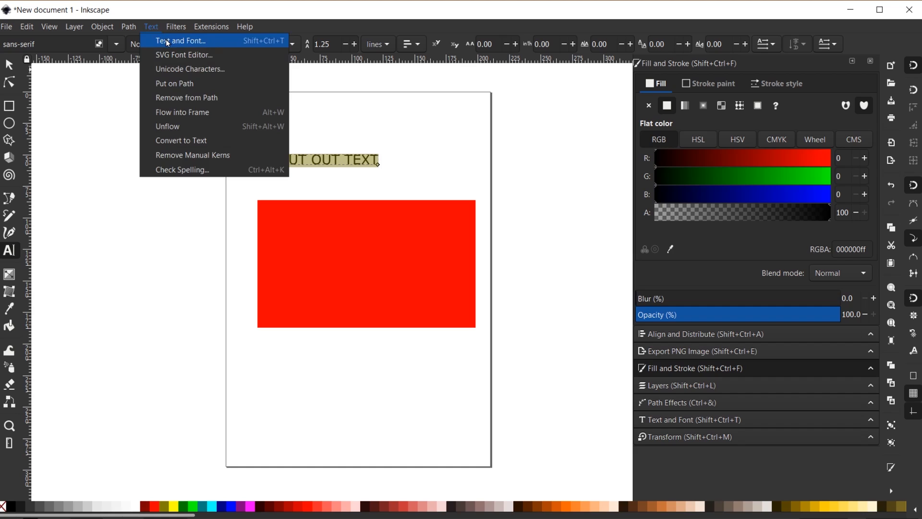
mouse_move(161, 37)
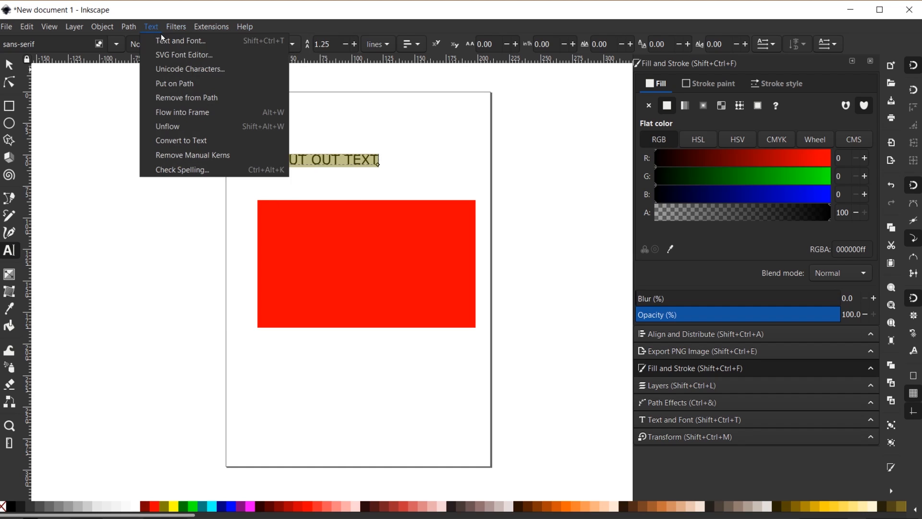
click(181, 40)
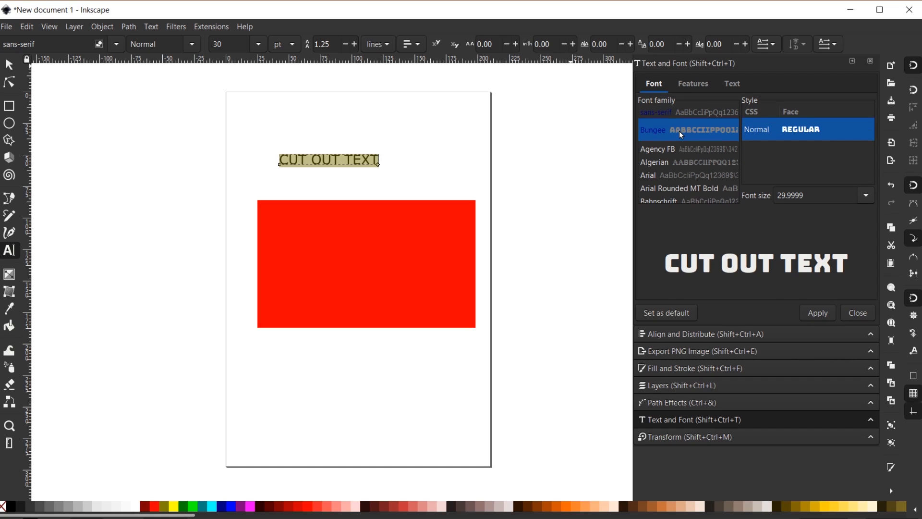
mouse_move(699, 141)
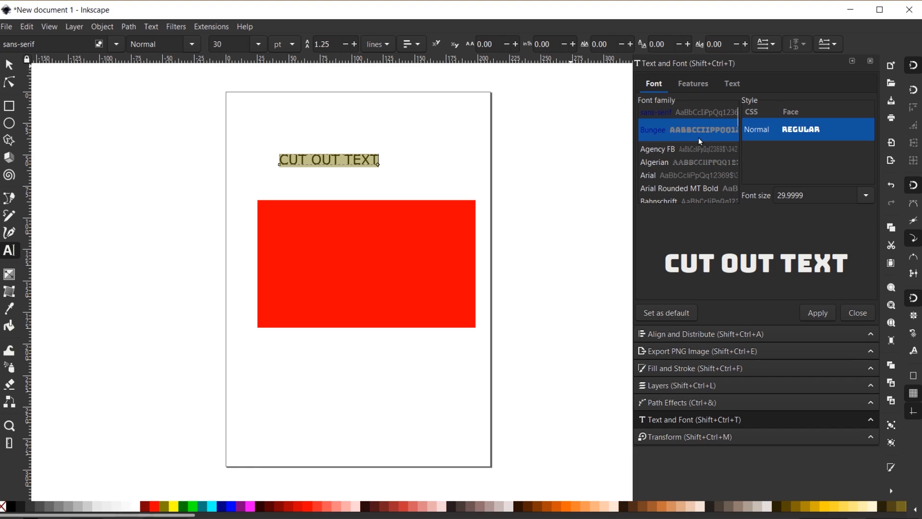
click(817, 312)
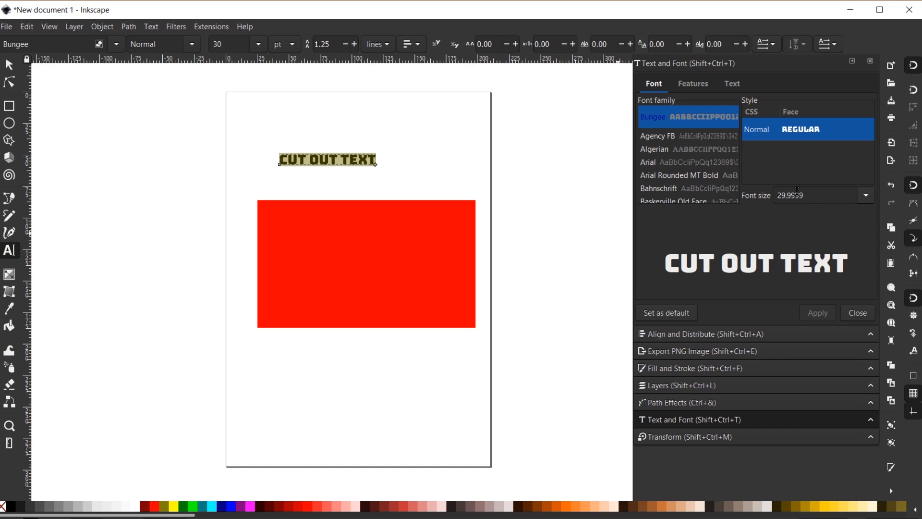
click(9, 63)
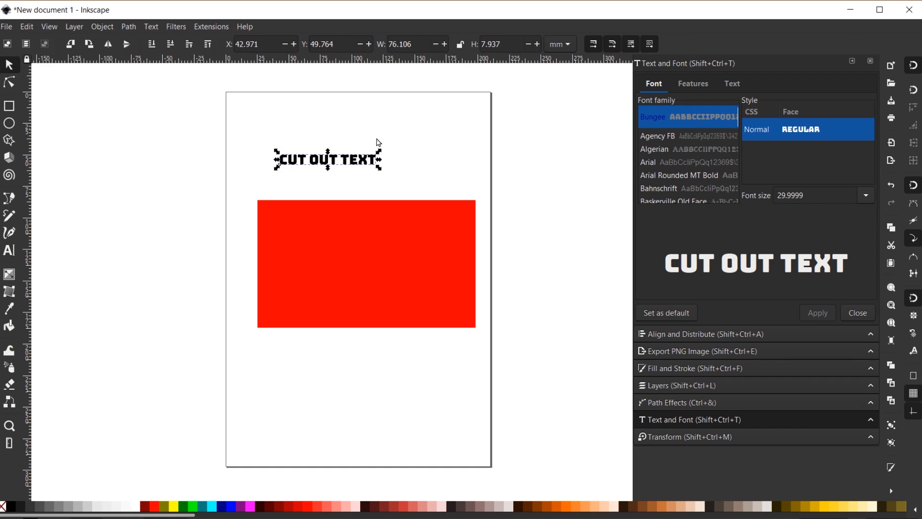
- Select the Bungee text so it can be scaled up and moved onto the rectangle
click(816, 312)
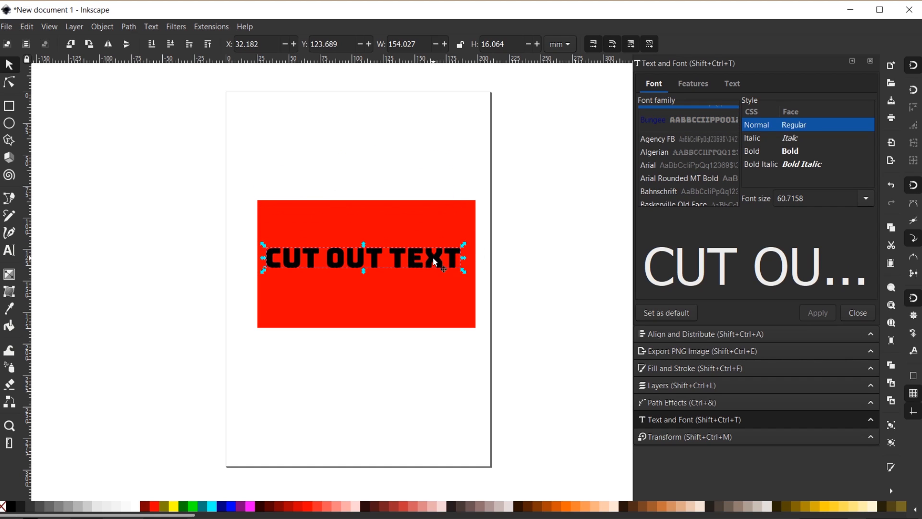
mouse_move(368, 256)
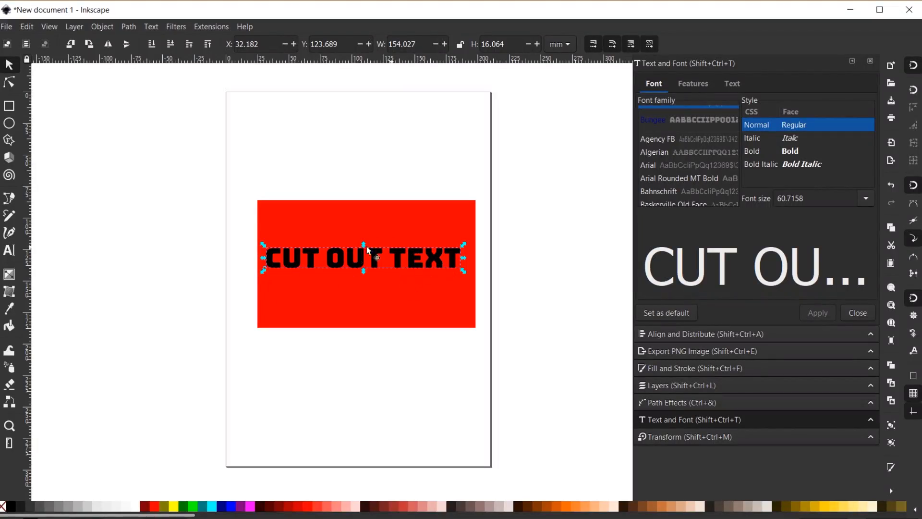
mouse_move(281, 235)
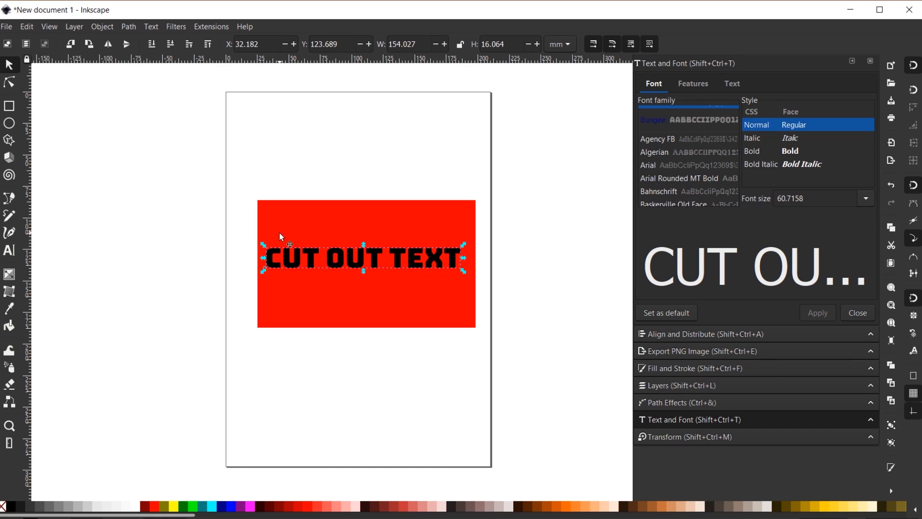
mouse_move(382, 253)
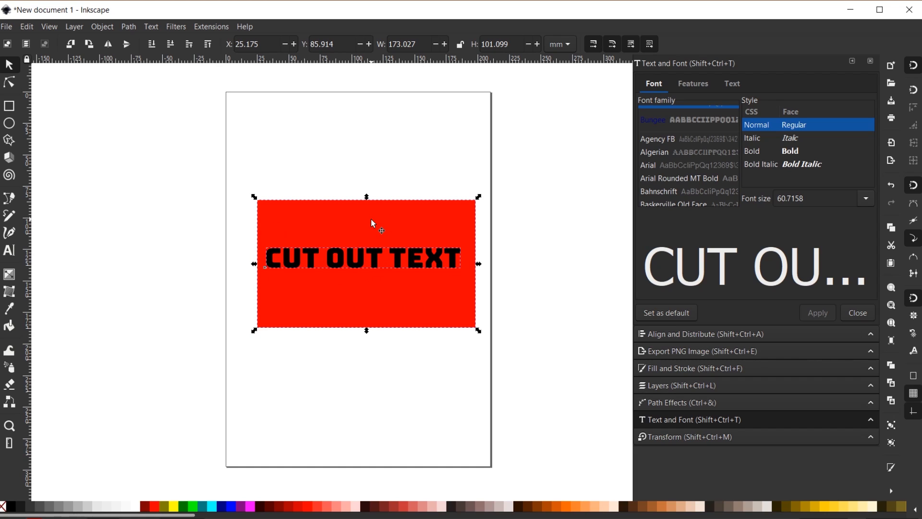
mouse_move(390, 232)
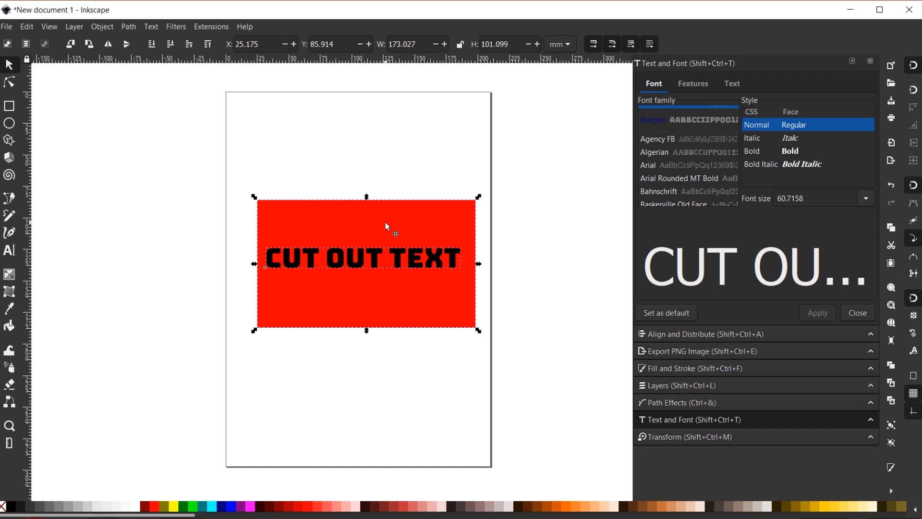
click(102, 27)
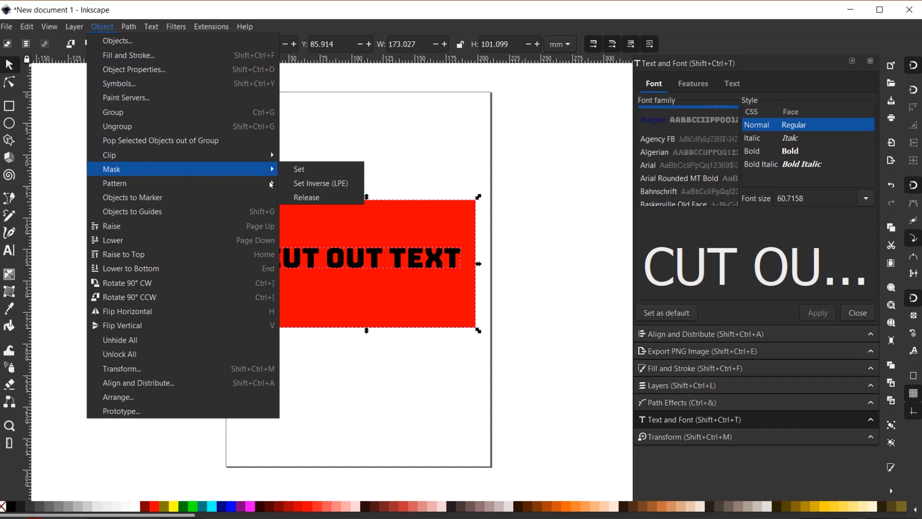
mouse_move(387, 282)
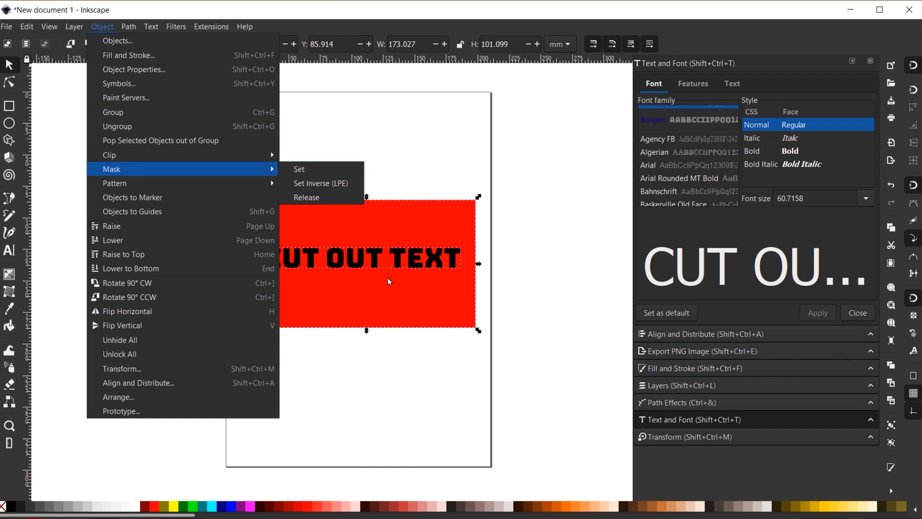
mouse_move(383, 261)
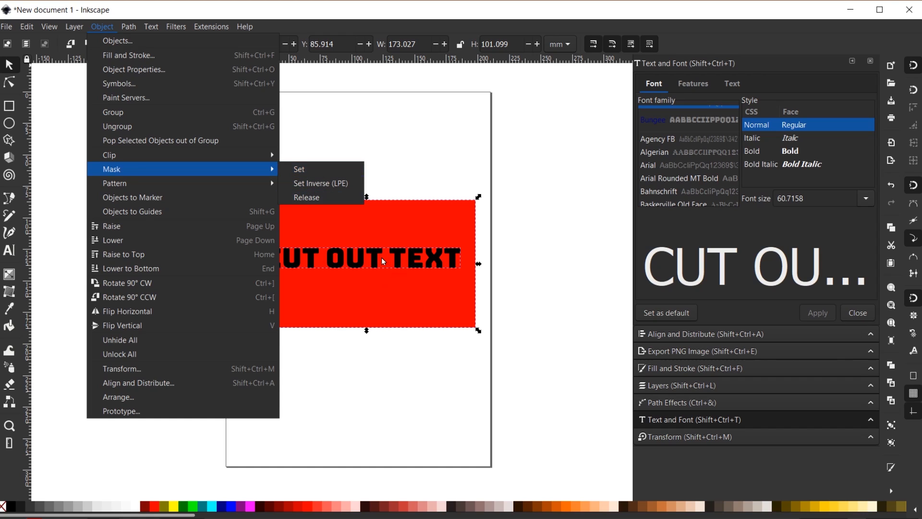
mouse_move(429, 222)
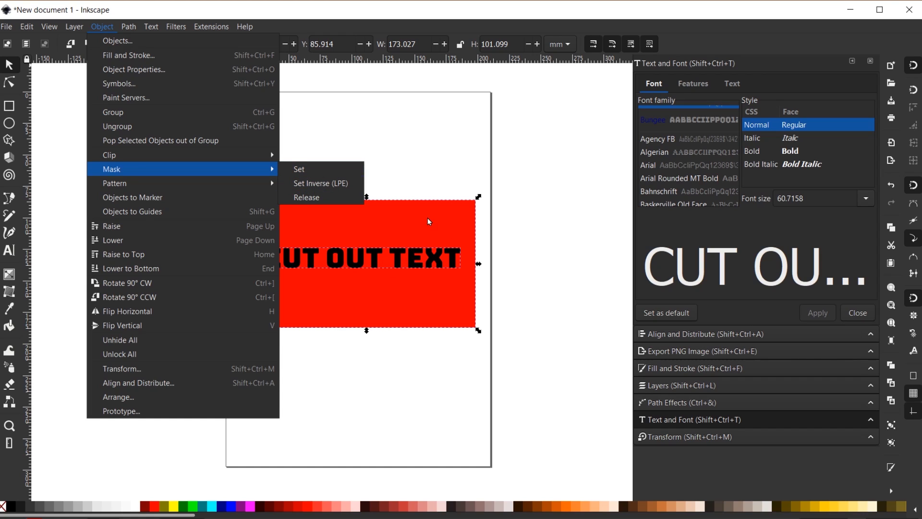
mouse_move(322, 183)
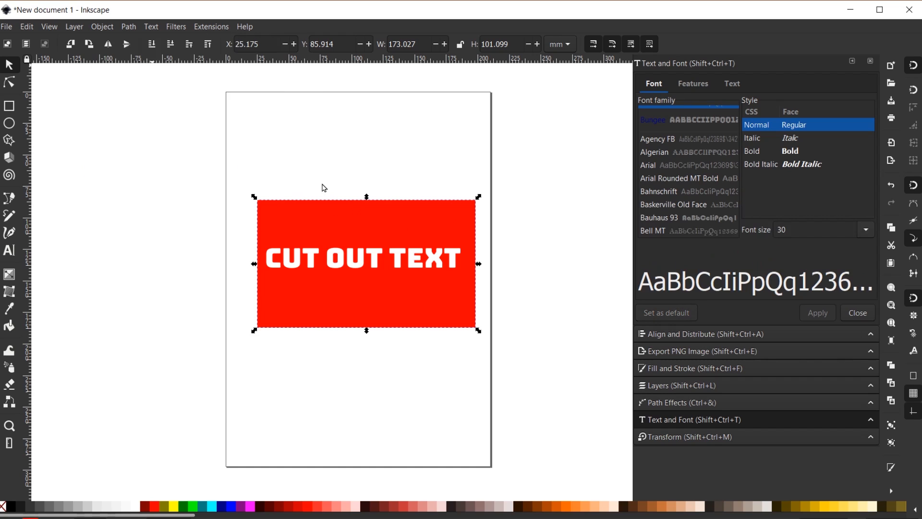
mouse_move(360, 288)
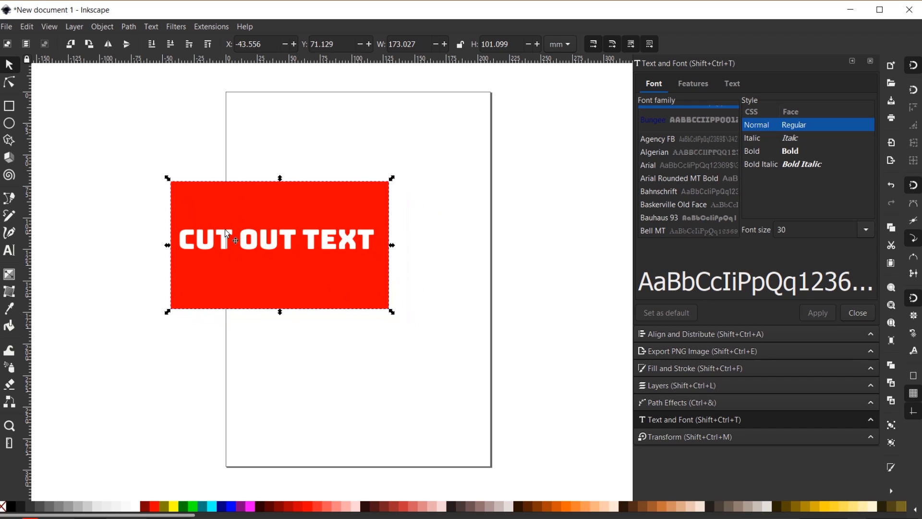
mouse_move(253, 277)
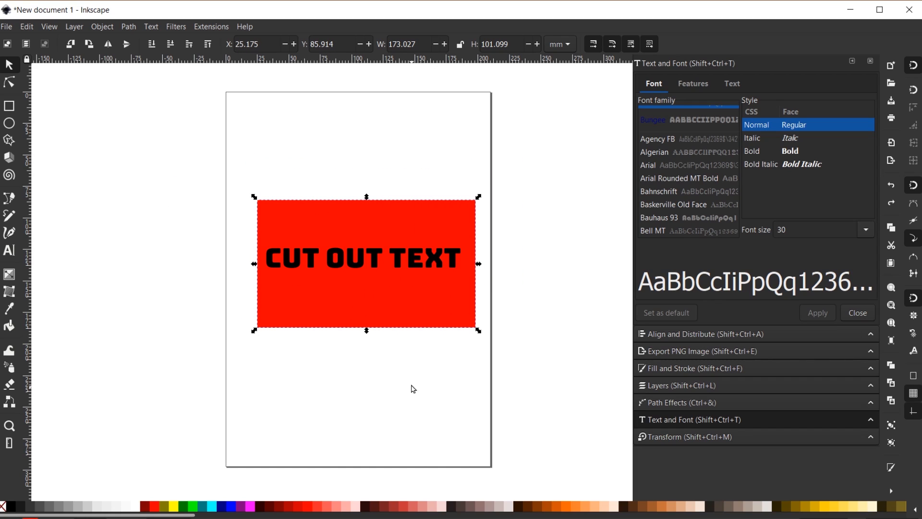
- Select the 'CUT OUT TEXT' lettering on its own to recolour it near-white
click(362, 258)
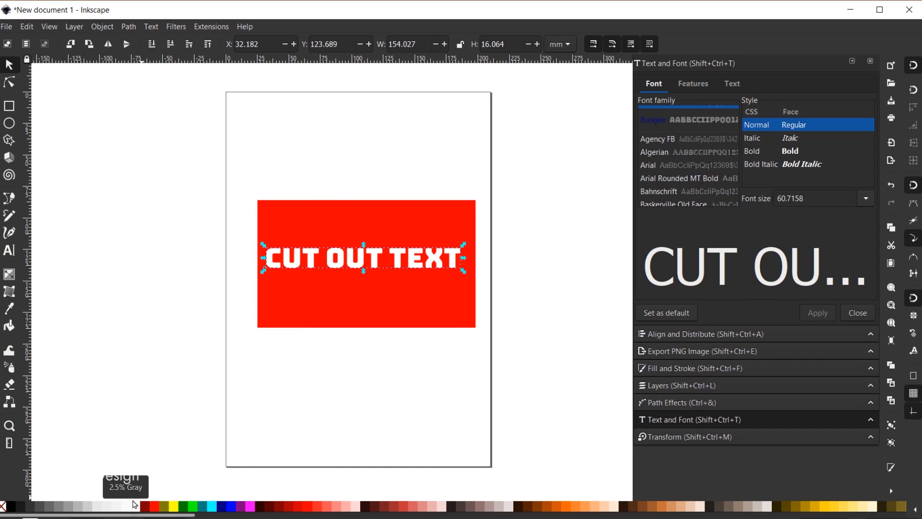
mouse_move(300, 281)
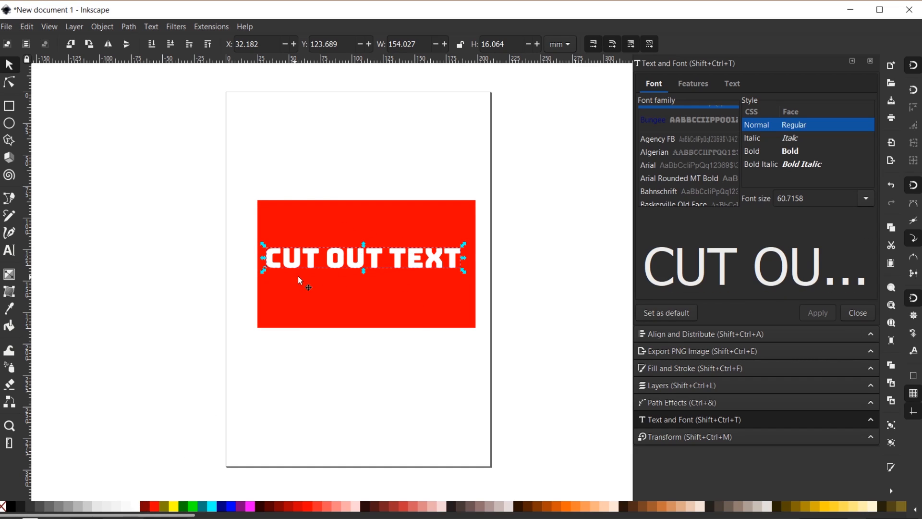
mouse_move(336, 234)
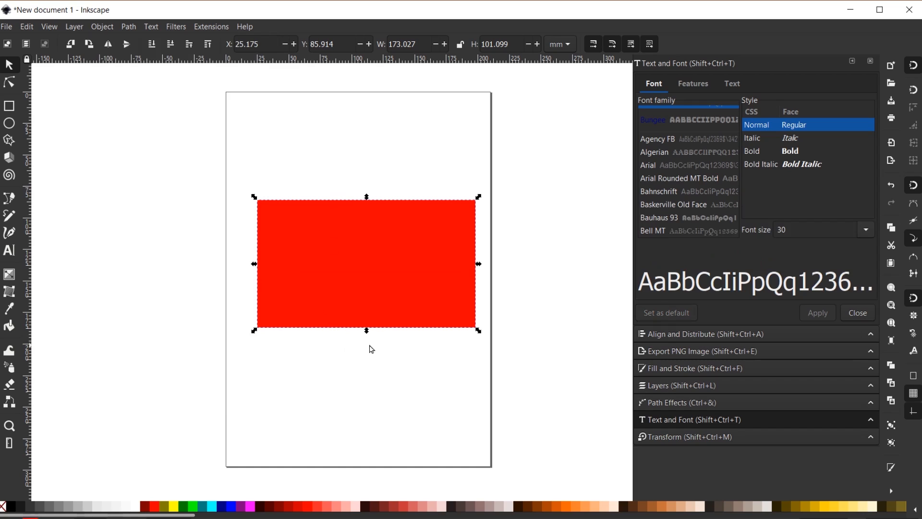
mouse_move(344, 261)
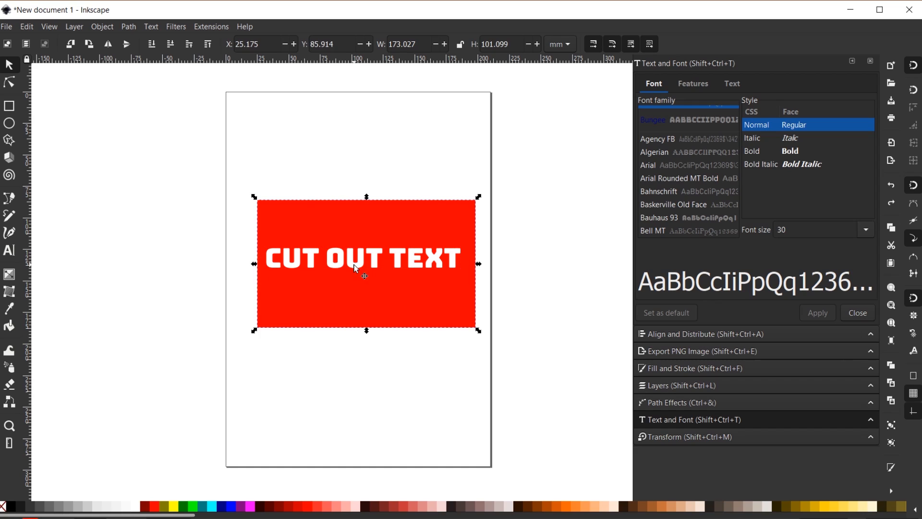
- Select text and rectangle together and apply Mask > Set Inverse (LPE) to cut the letters out
click(364, 257)
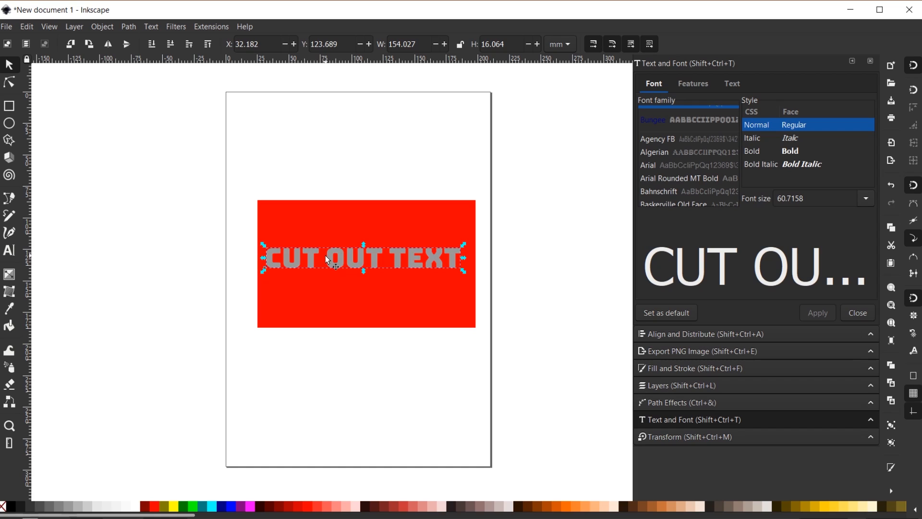
mouse_move(360, 269)
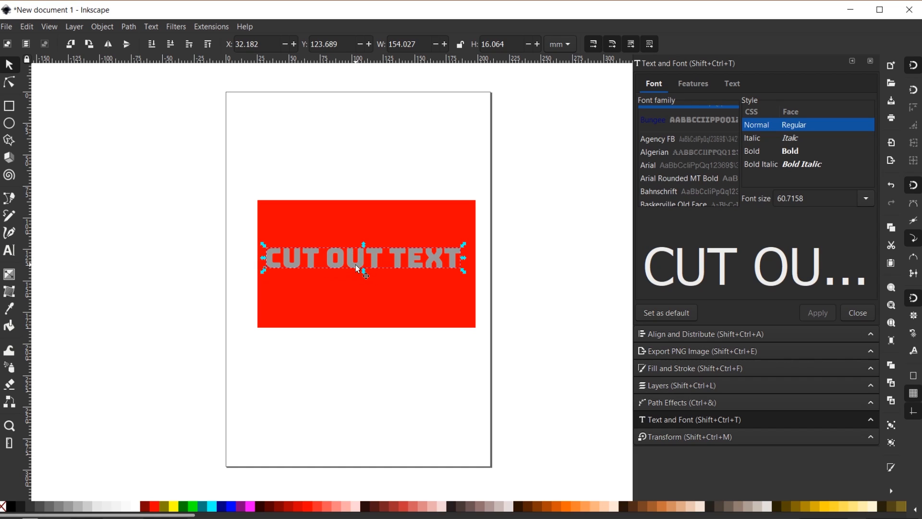
click(365, 229)
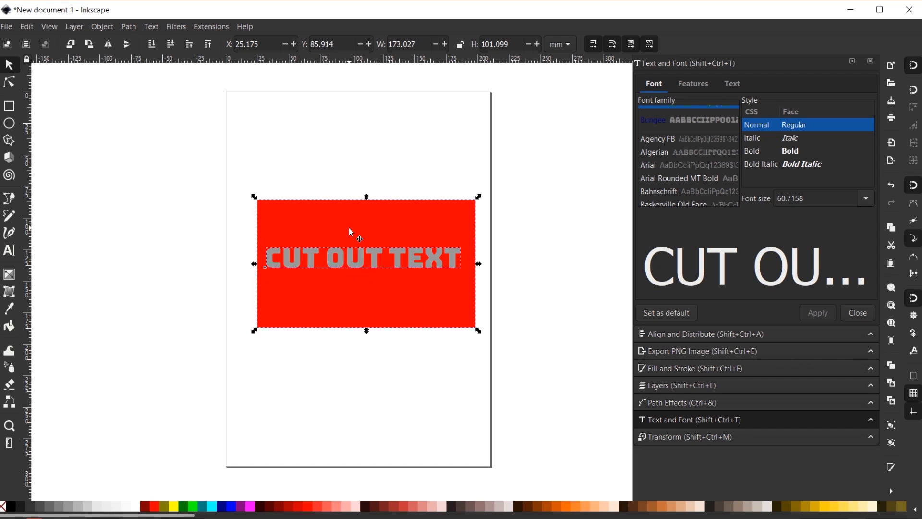
click(102, 27)
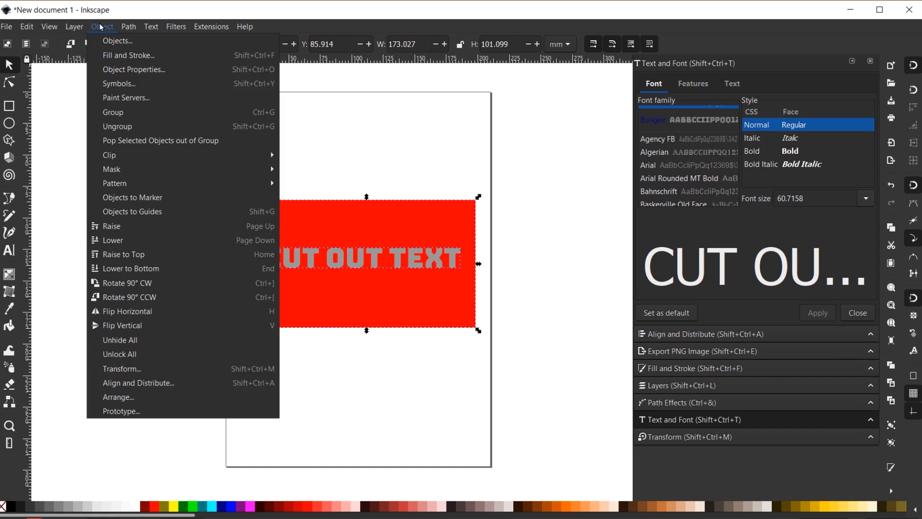
mouse_move(111, 169)
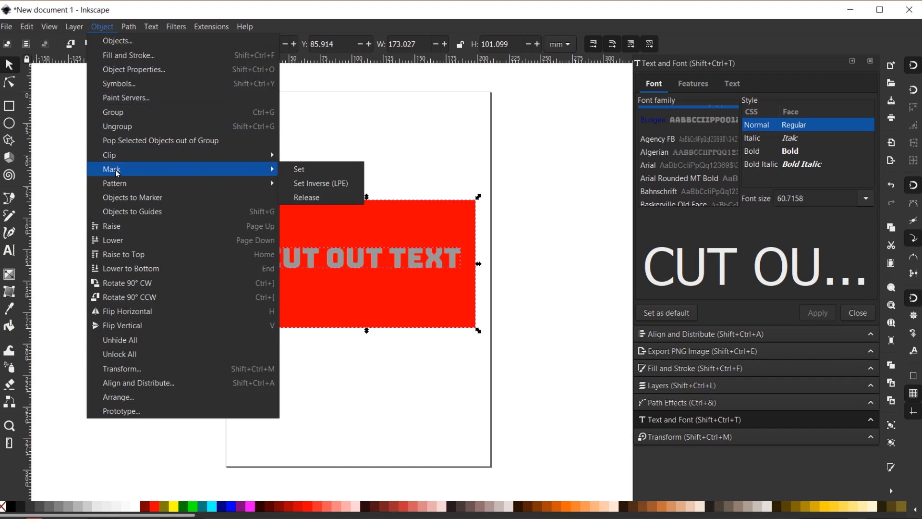
click(299, 169)
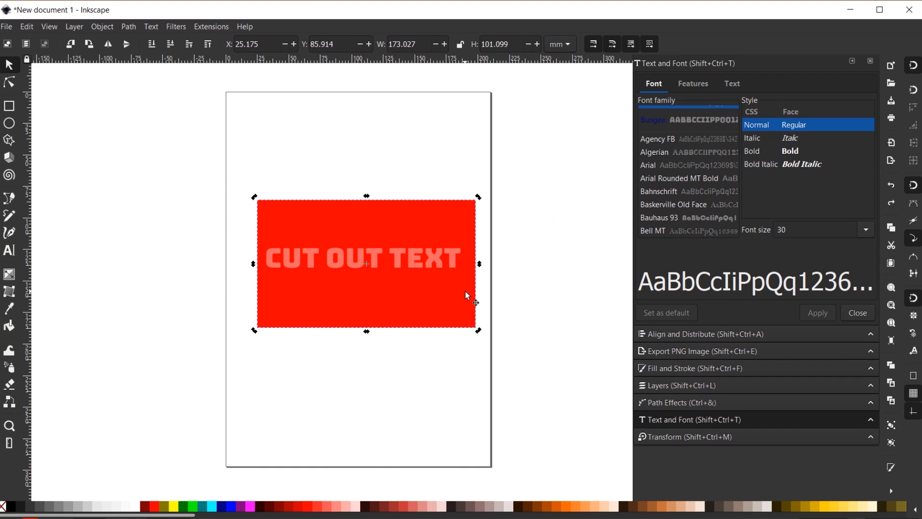
- Select the lettering and give it a gradient fill from black to 20% Gray
click(365, 257)
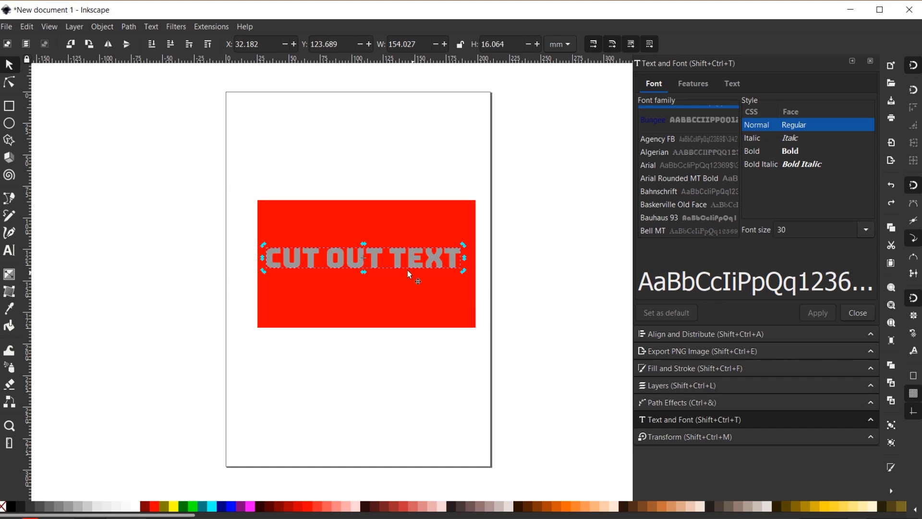
mouse_move(395, 282)
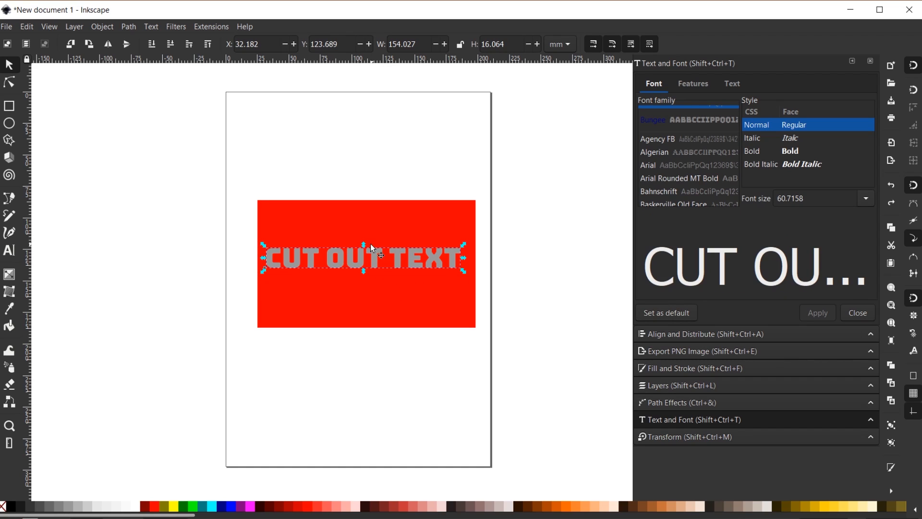
mouse_move(372, 263)
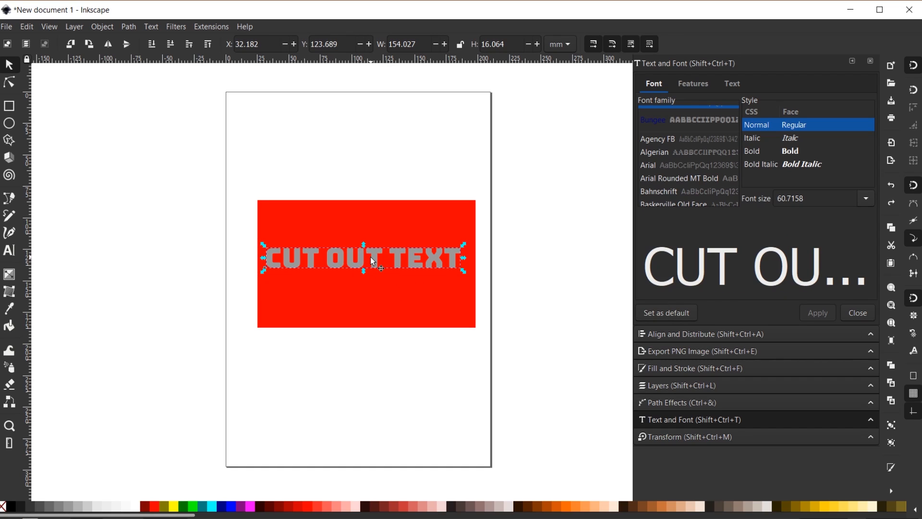
click(9, 274)
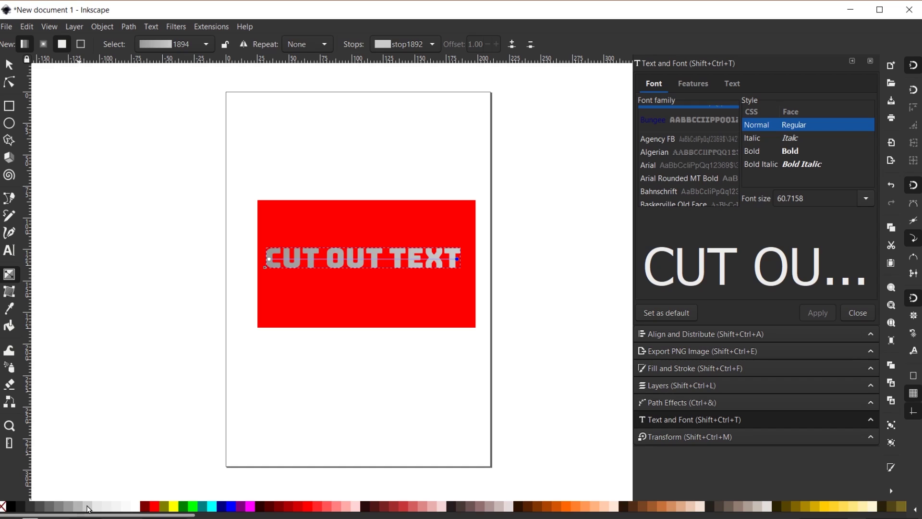
mouse_move(87, 506)
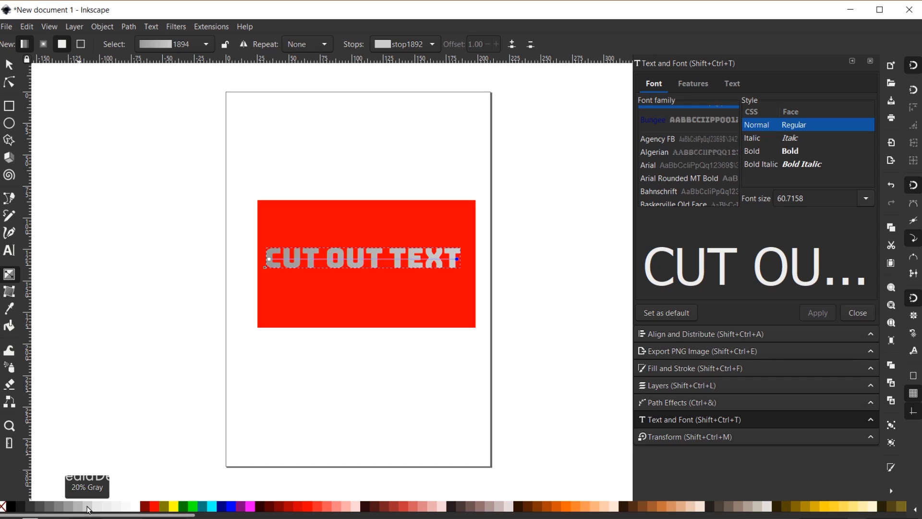
mouse_move(273, 265)
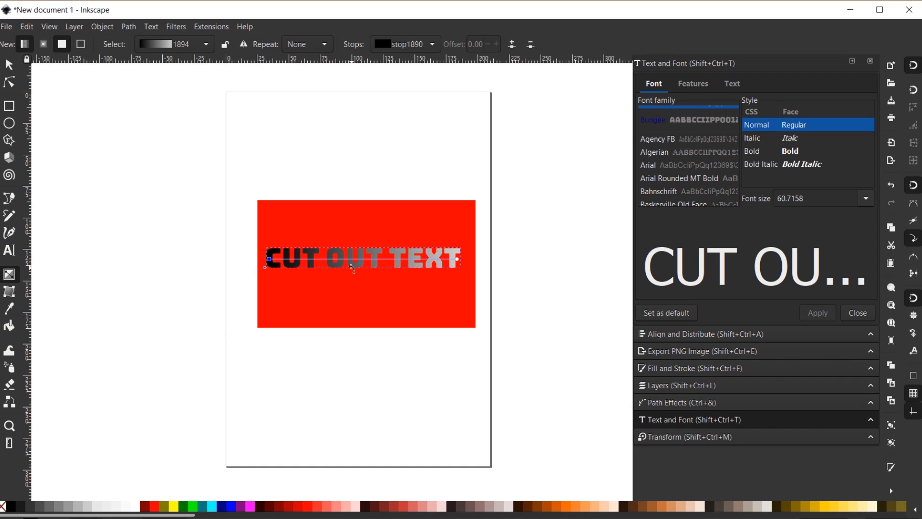
- Apply Set Inverse (LPE) with the gradient text over the rectangle, then select the masked rectangle
click(9, 64)
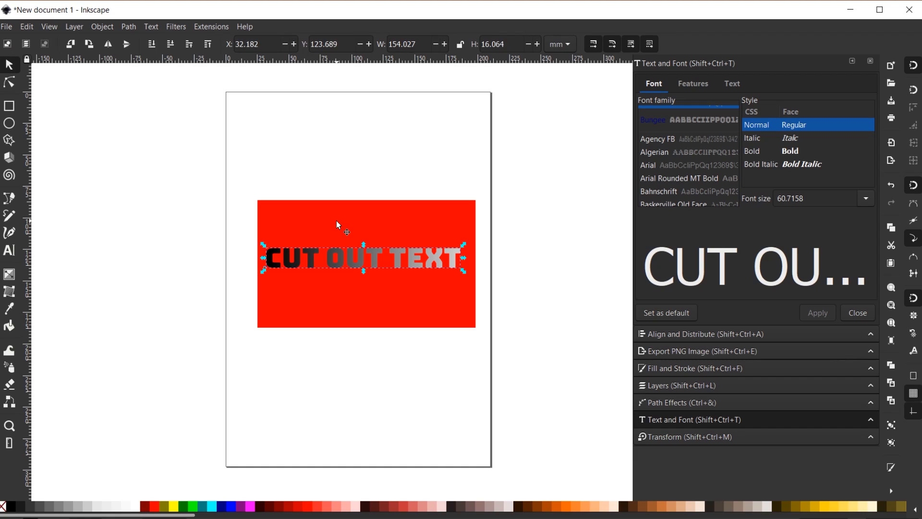
click(345, 224)
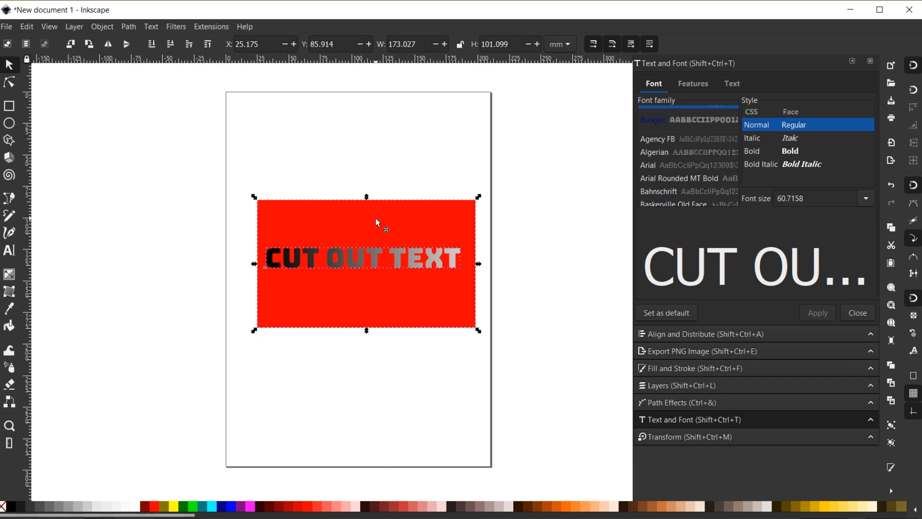
mouse_move(100, 27)
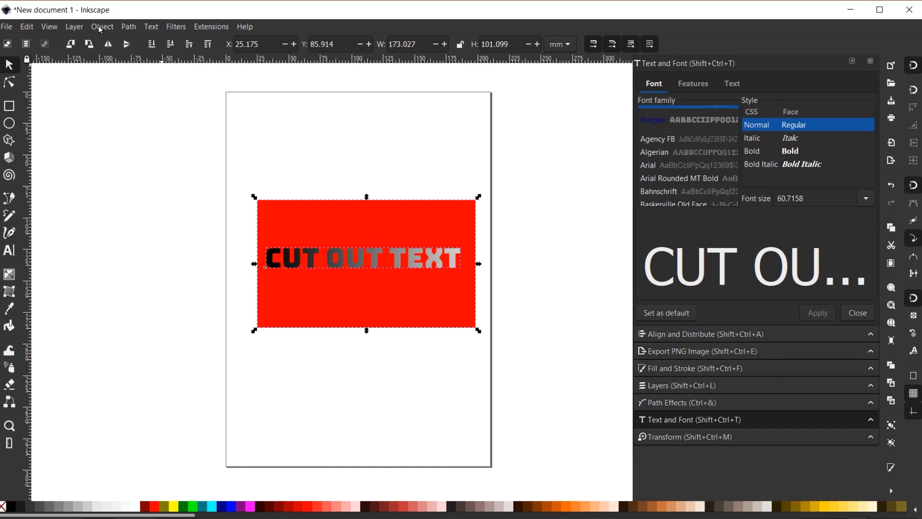
click(102, 27)
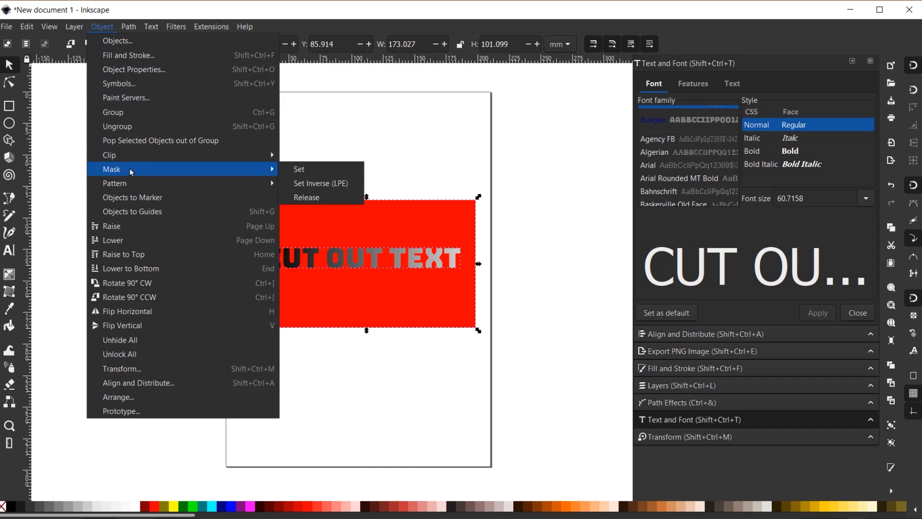
click(299, 169)
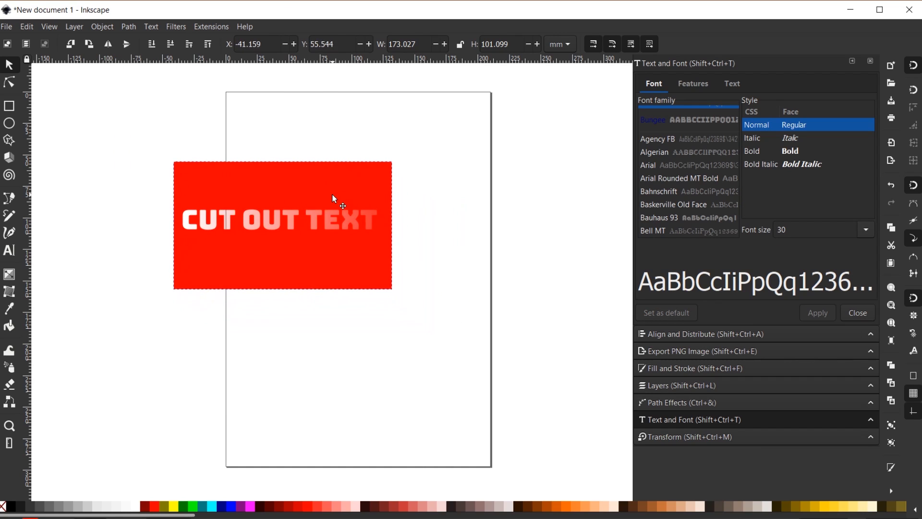
click(283, 224)
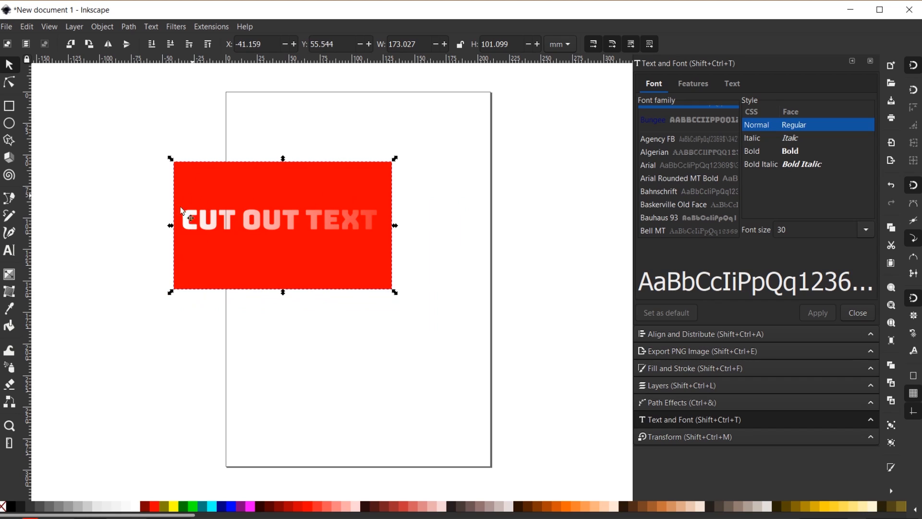
mouse_move(376, 208)
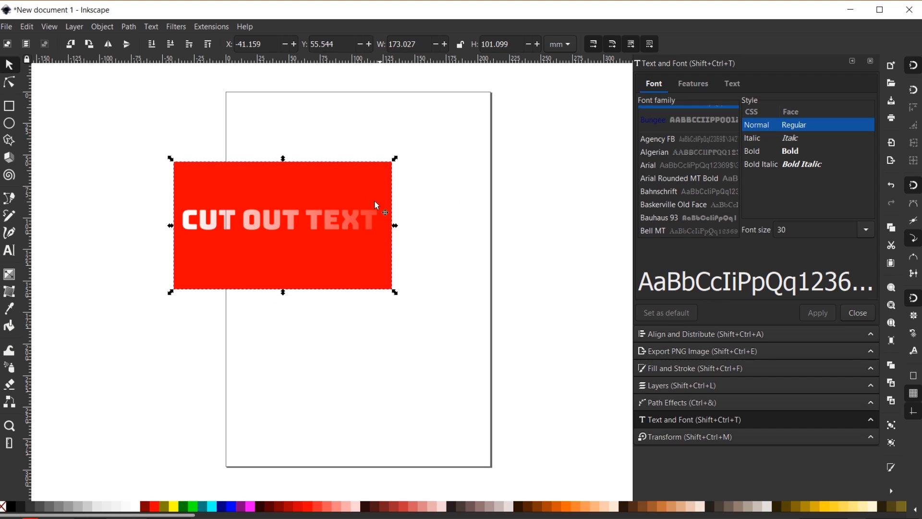
mouse_move(369, 202)
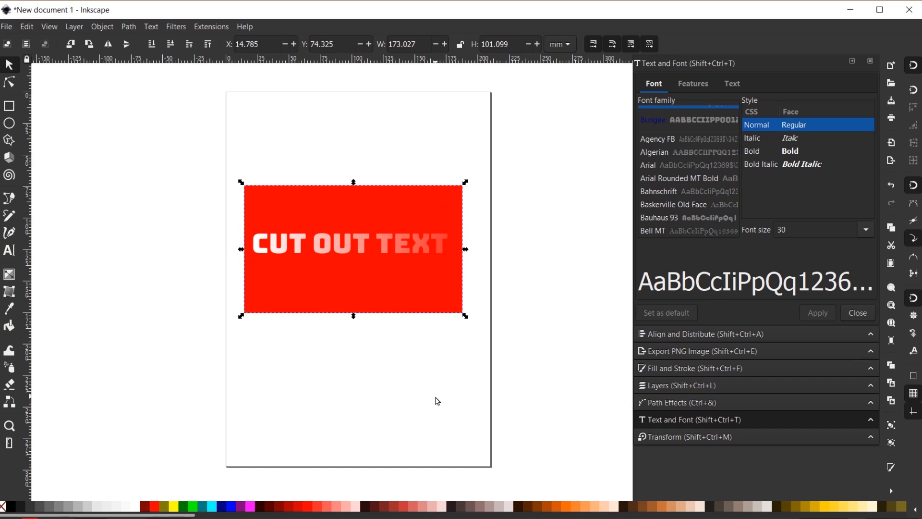
- Release the inverse mask so the 'CUT OUT TEXT' lettering returns over the red rectangle
click(318, 265)
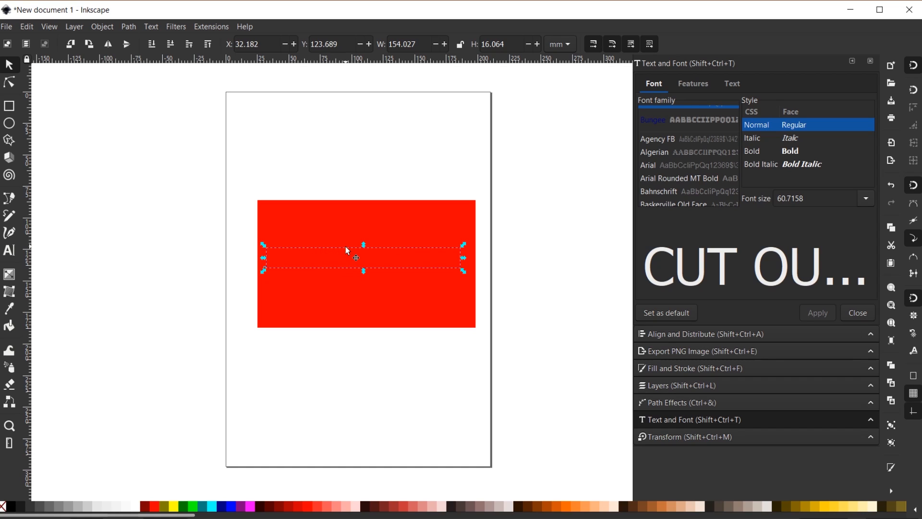
mouse_move(9, 510)
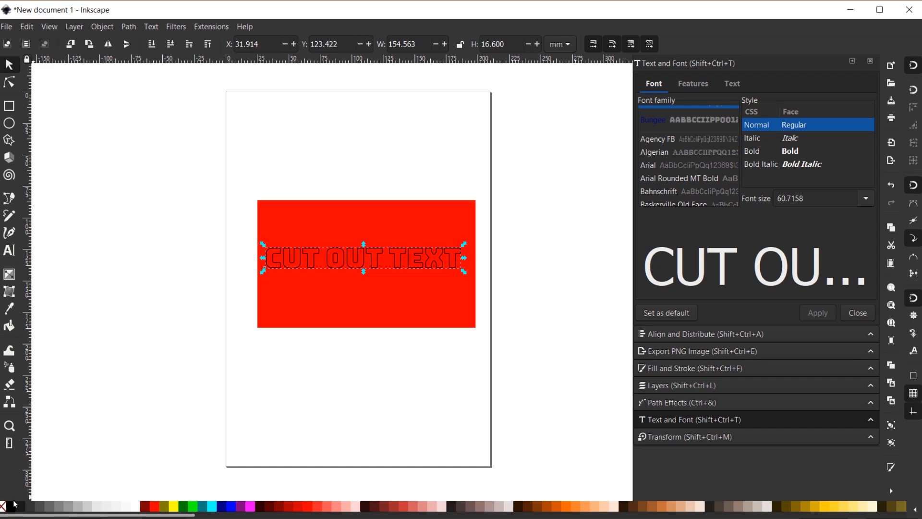
mouse_move(331, 265)
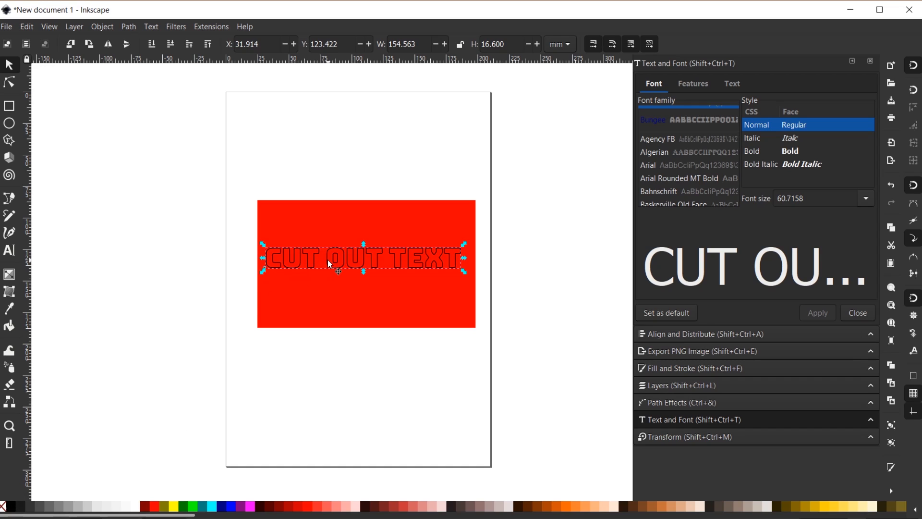
mouse_move(343, 301)
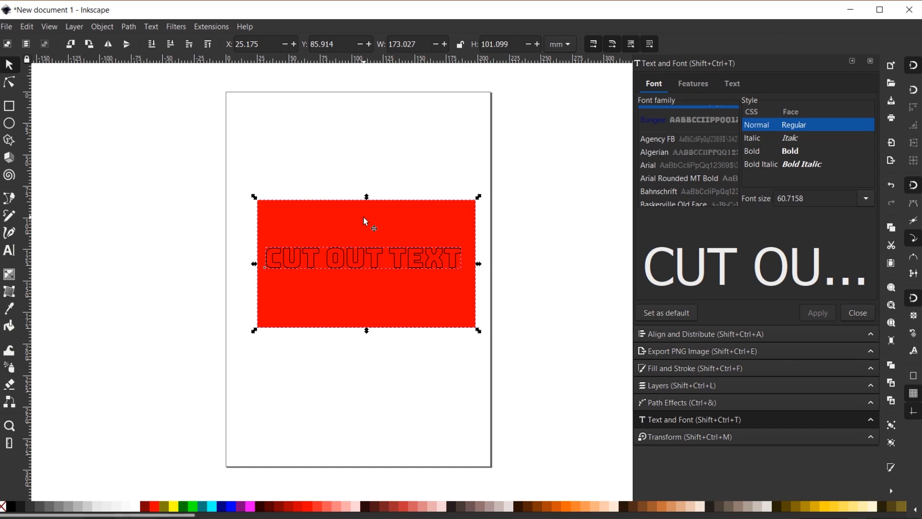
click(101, 27)
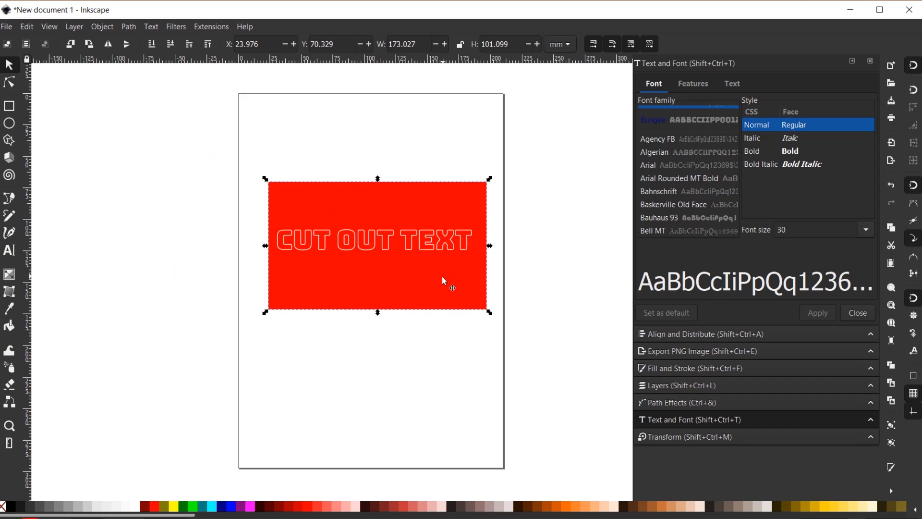
mouse_move(415, 224)
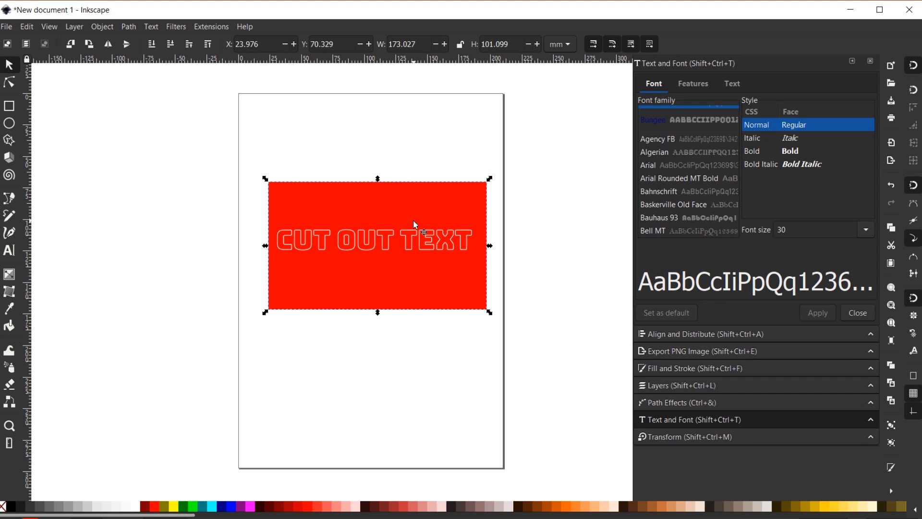
click(101, 27)
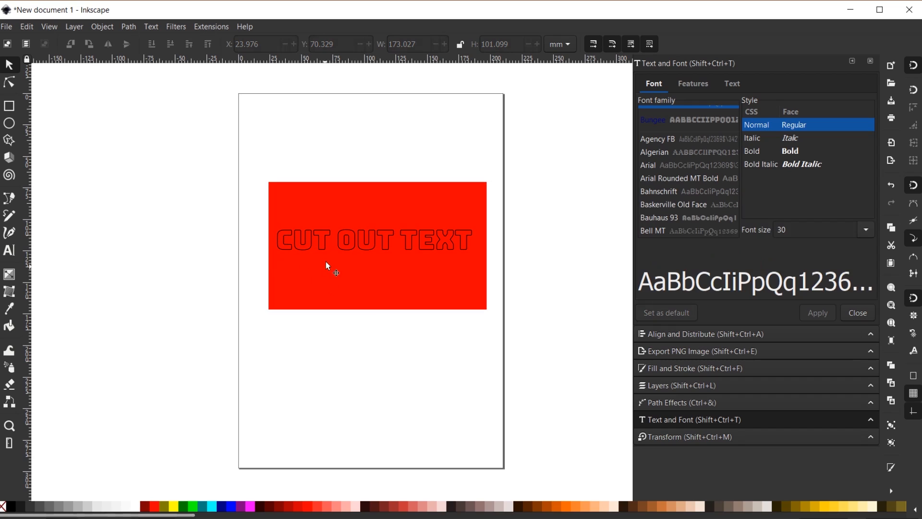
- Select the outline-only lettering to give it a light gray fill with its dark stroke kept
click(376, 238)
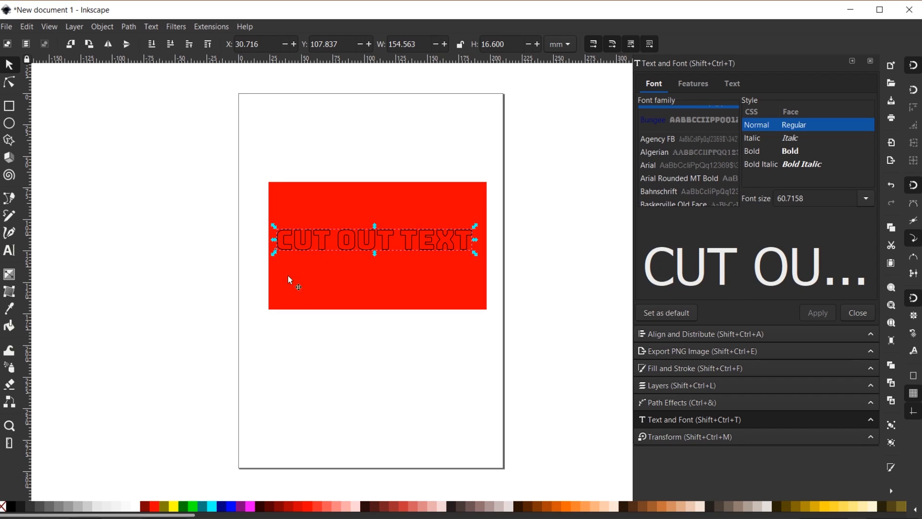
mouse_move(78, 506)
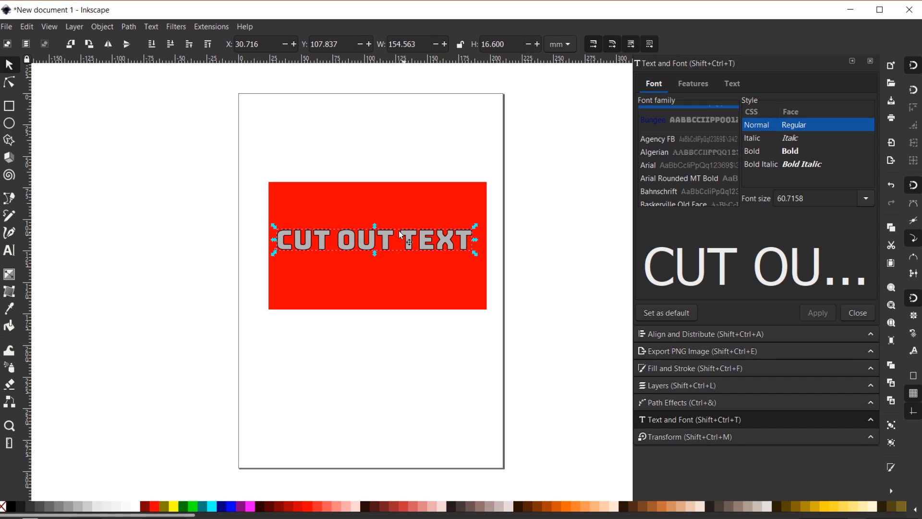
mouse_move(282, 256)
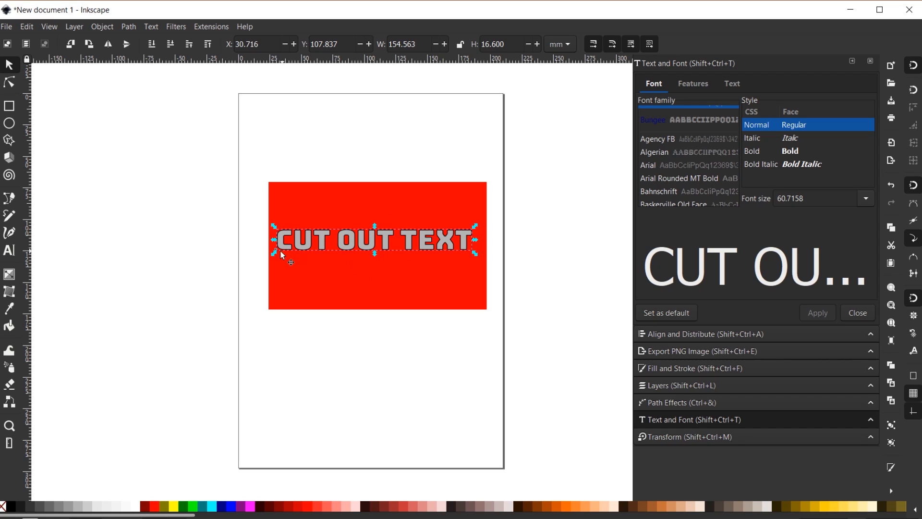
mouse_move(368, 265)
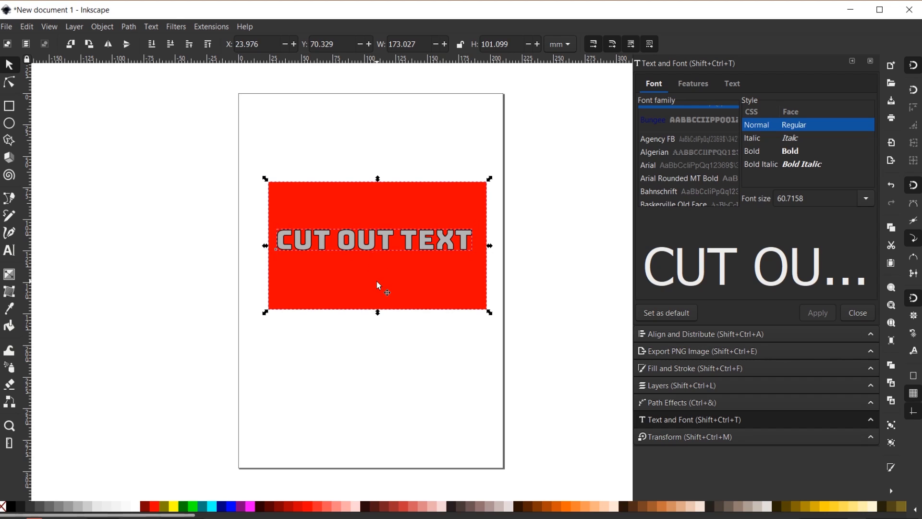
- Apply Mask > Set Inverse (LPE) so the gray text cuts semi-transparently out of the red rectangle
click(101, 27)
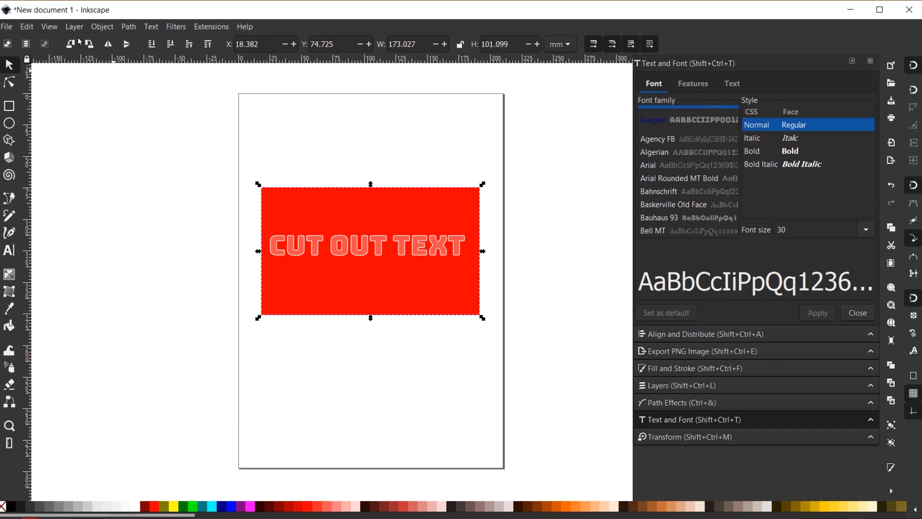
click(102, 27)
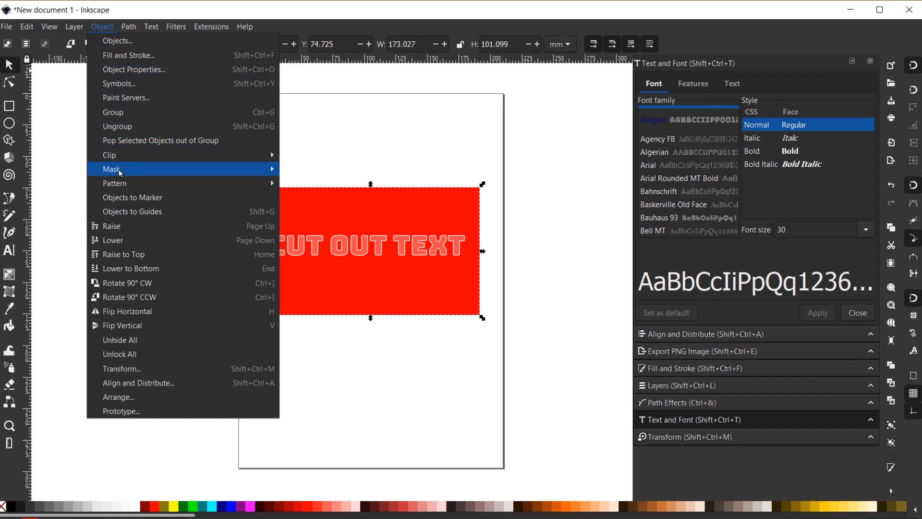